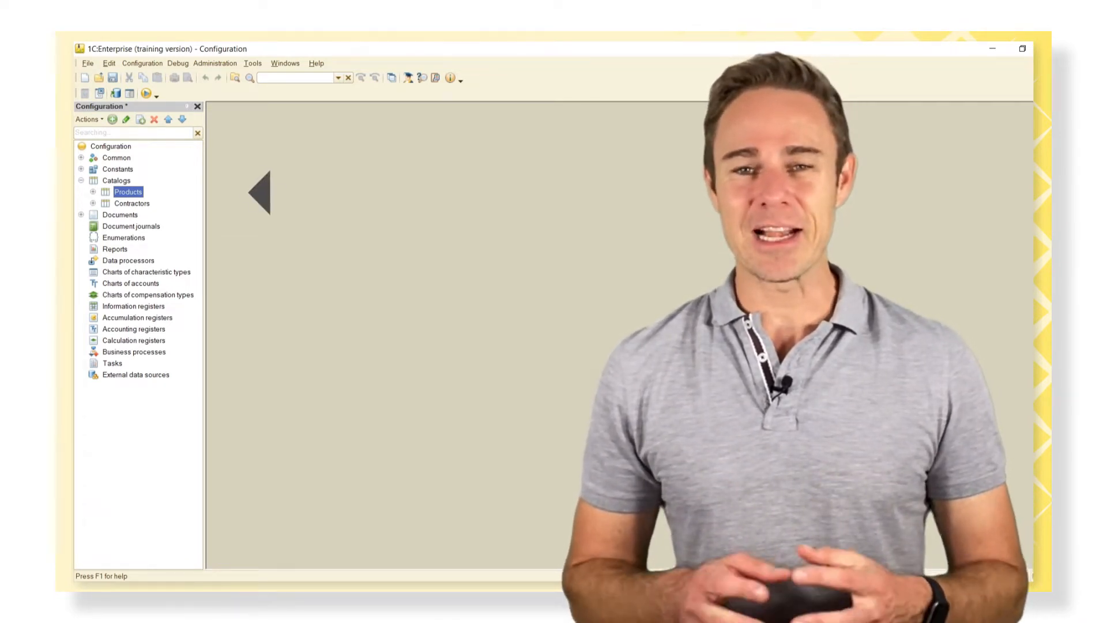
Step: Add a new attribute, Attribute1, on the Data tab of the Products catalog
{"action": "double_click", "coordinate": [128, 192]}
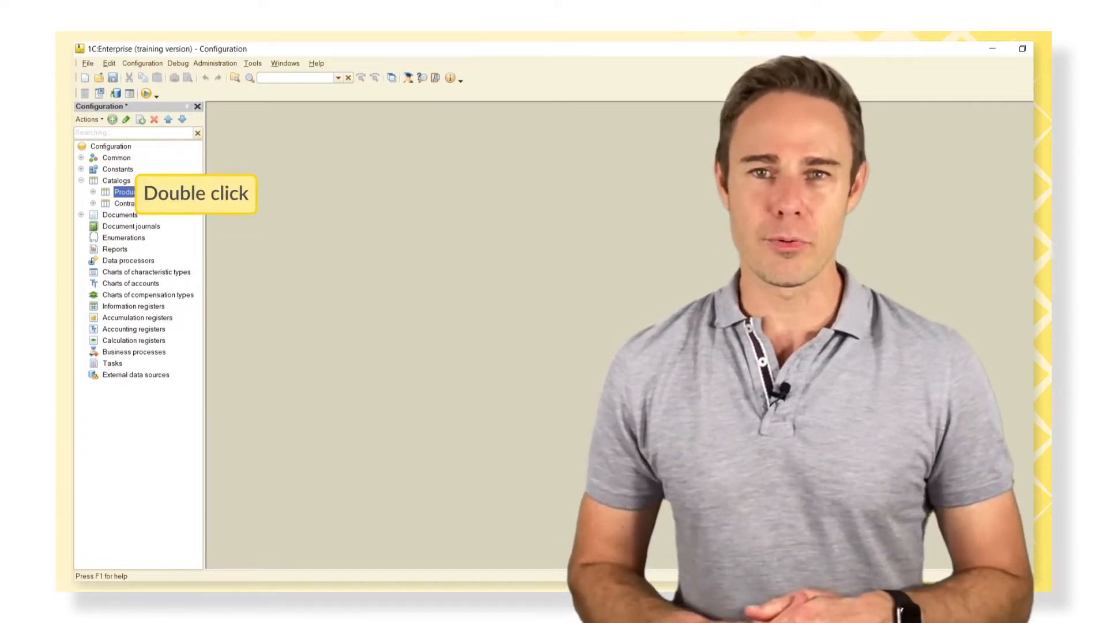
{"action": "double_click", "coordinate": [127, 191]}
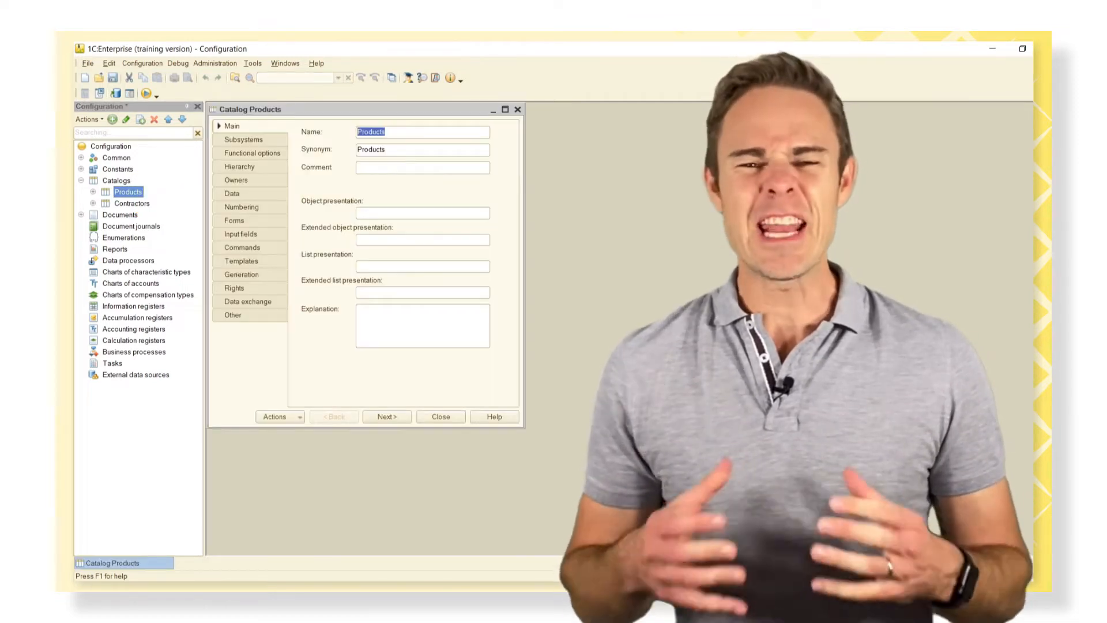
{"action": "left_click", "coordinate": [231, 193]}
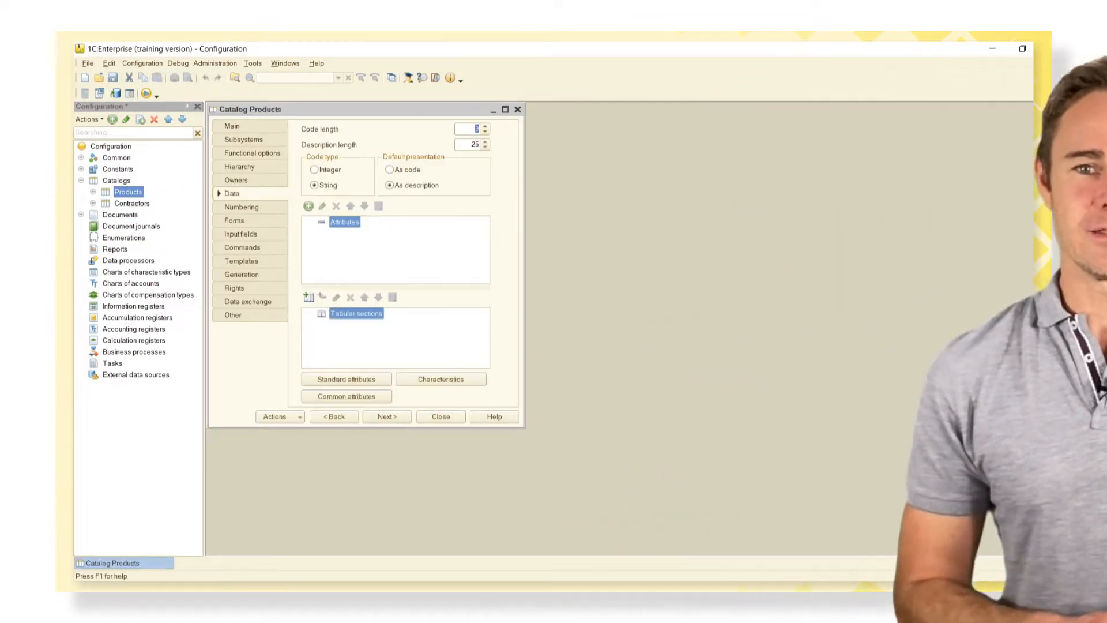
{"action": "left_click", "coordinate": [307, 205]}
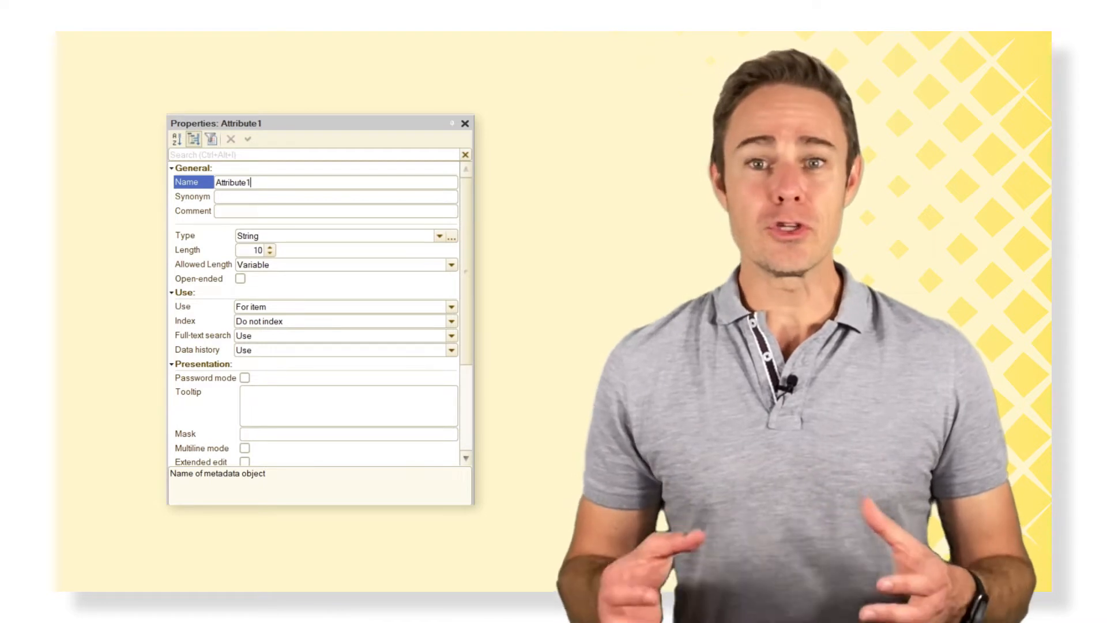
Step: Name the attribute Weighted, comment 'Is this product weighted or not', type Boolean
{"action": "type", "text": "Weight"}
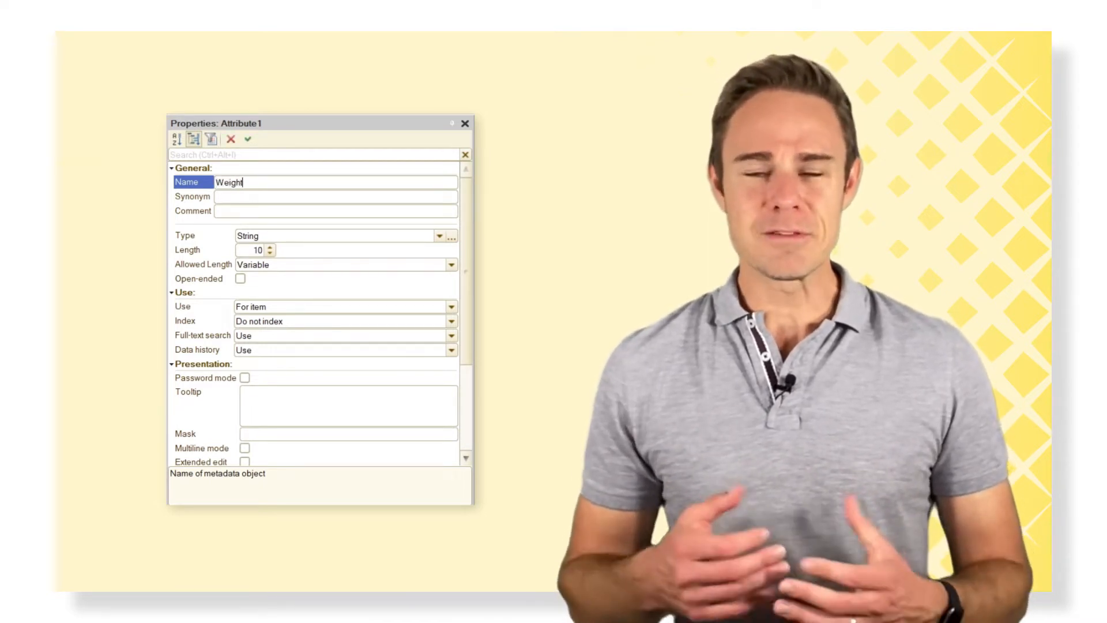
{"action": "type", "text": "ed"}
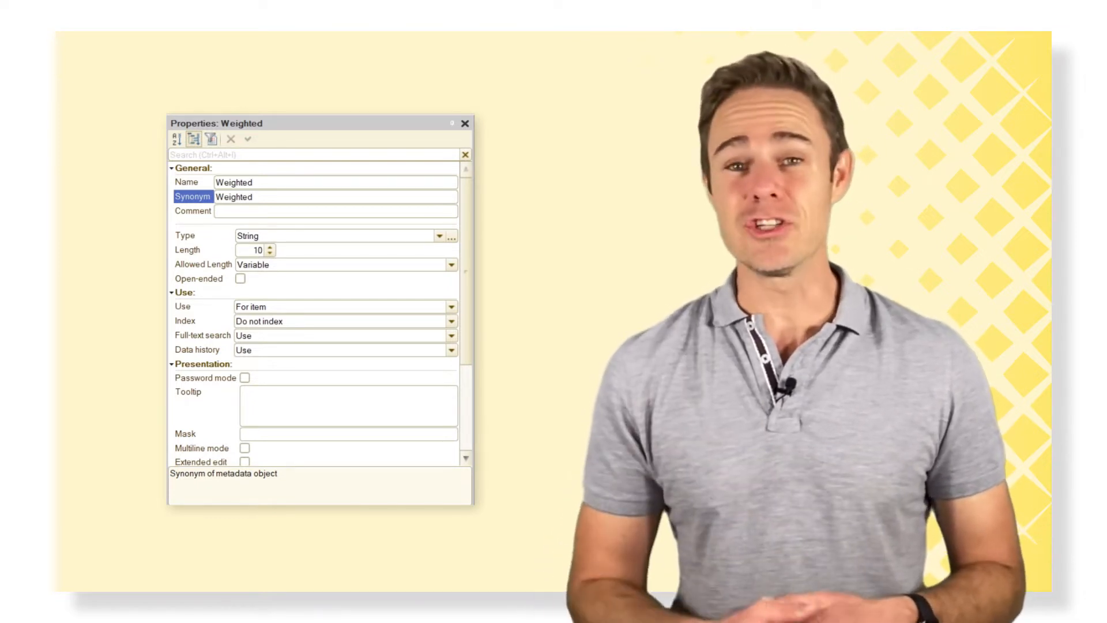
{"action": "left_click", "coordinate": [192, 210]}
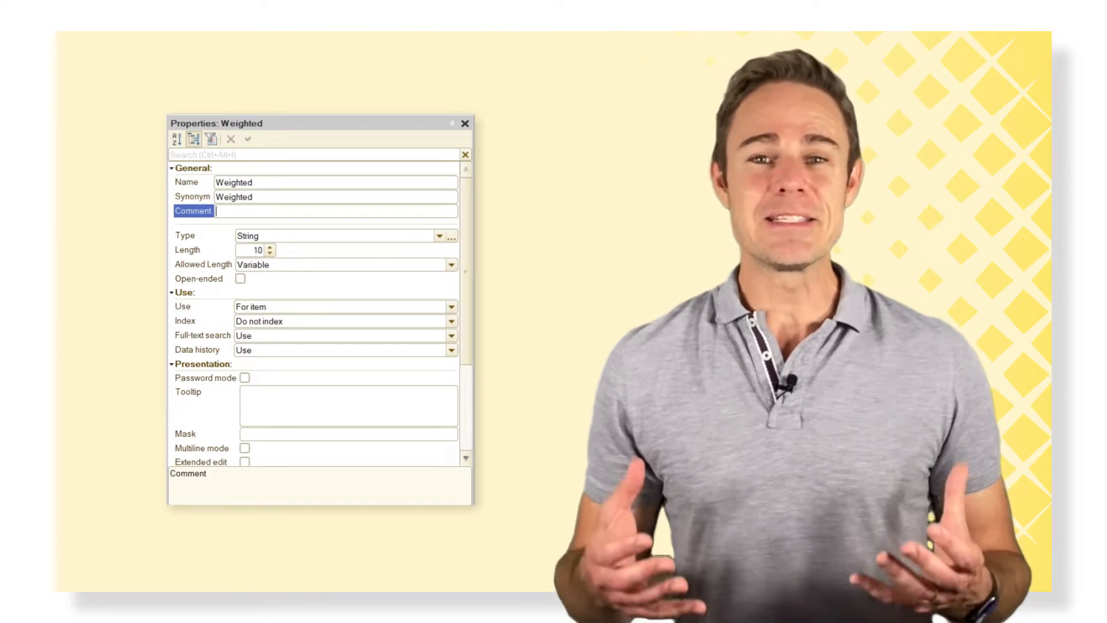
{"action": "type", "text": "Is this produ"}
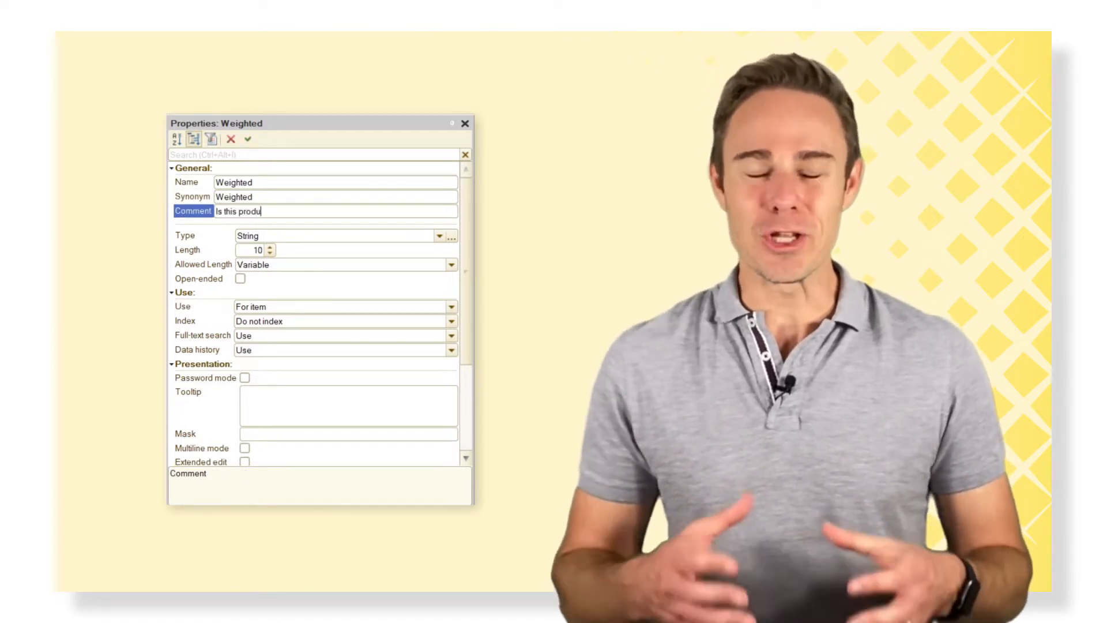
{"action": "type", "text": "ct weighted or not"}
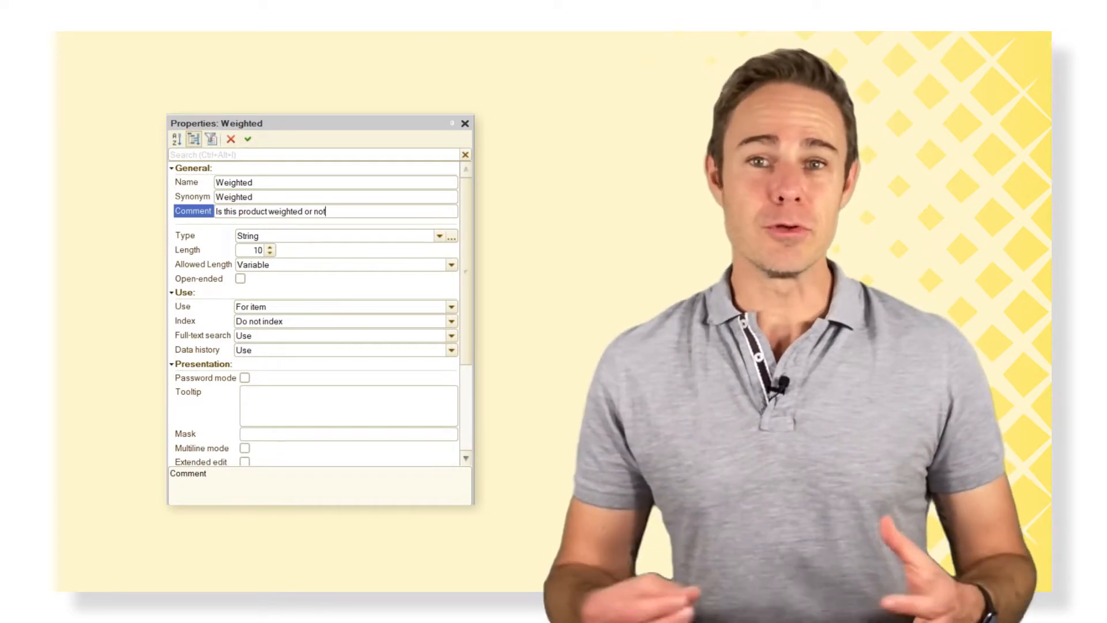
{"action": "left_click", "coordinate": [439, 236]}
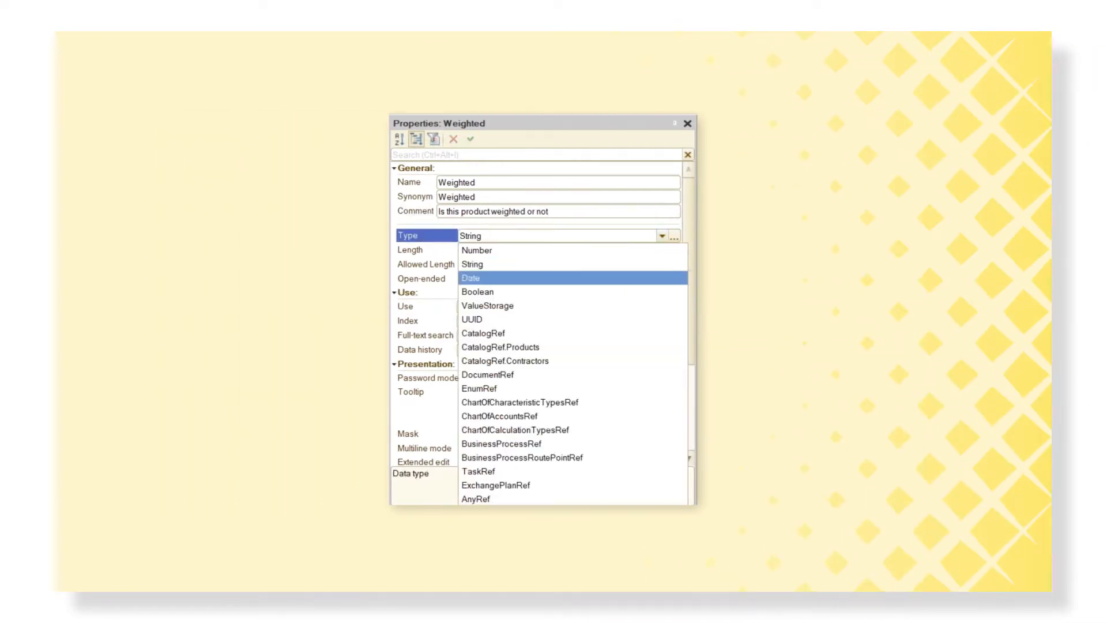
{"action": "left_click", "coordinate": [476, 291]}
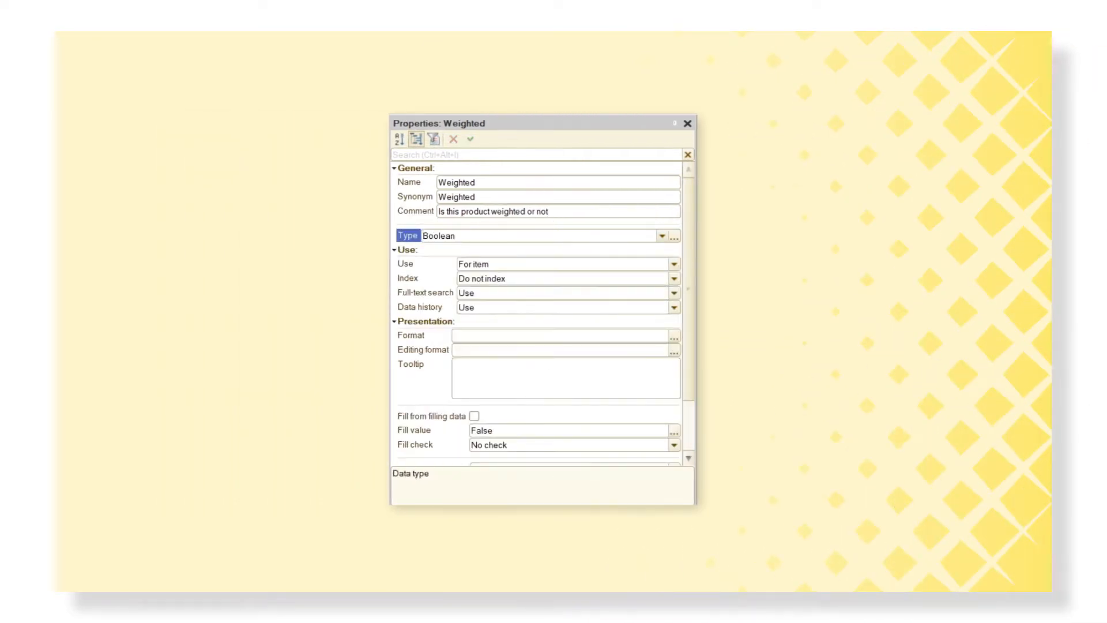
Step: Run Enterprise mode and view Super Videocard in the Products list with its Weighted column
{"action": "left_click", "coordinate": [687, 123]}
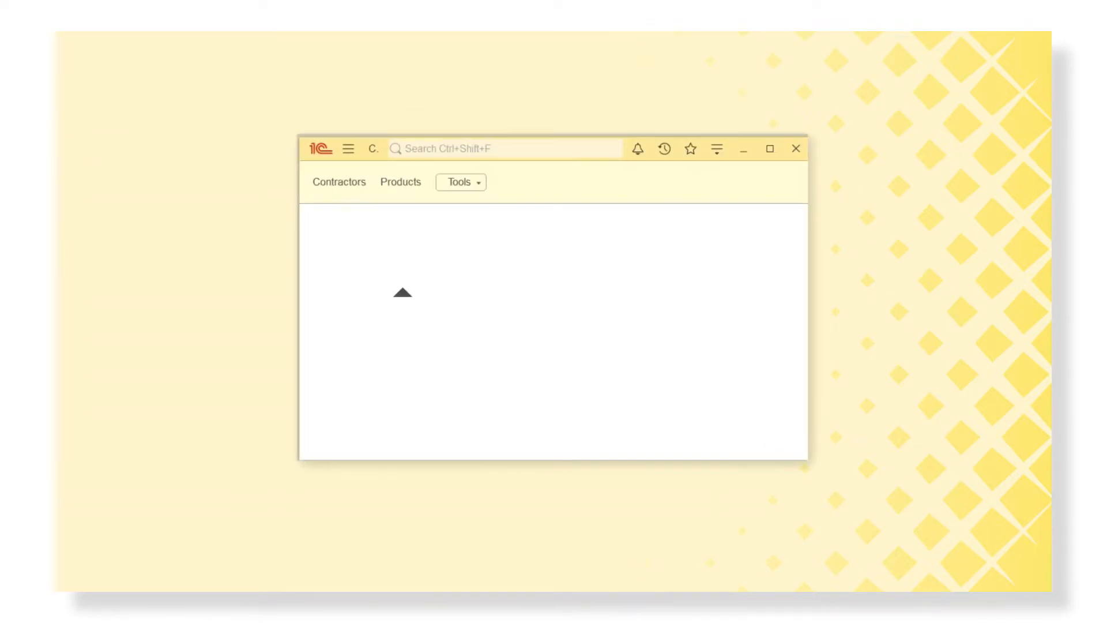
{"action": "left_click", "coordinate": [400, 181]}
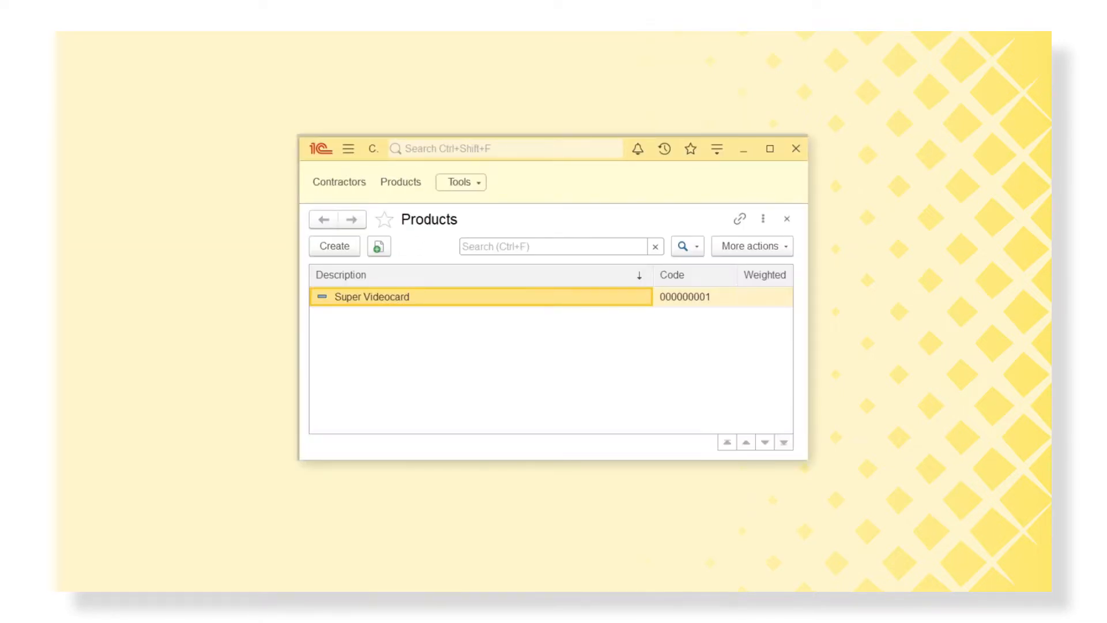
{"action": "double_click", "coordinate": [369, 296]}
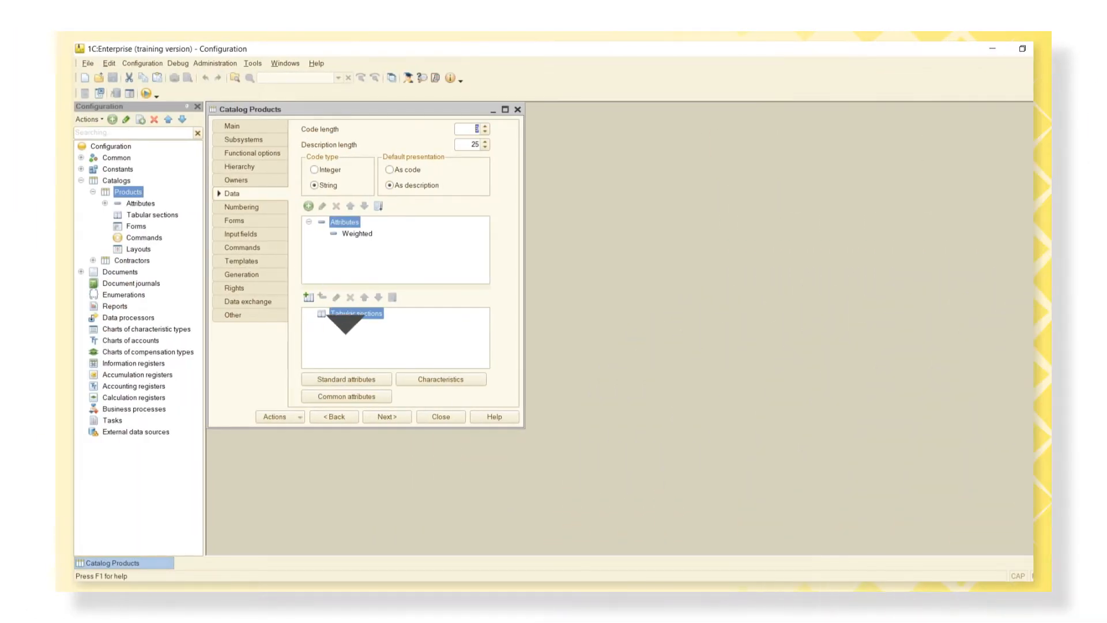
Step: Show Products' standard attributes and view the Code attribute's properties
{"action": "left_click", "coordinate": [345, 379]}
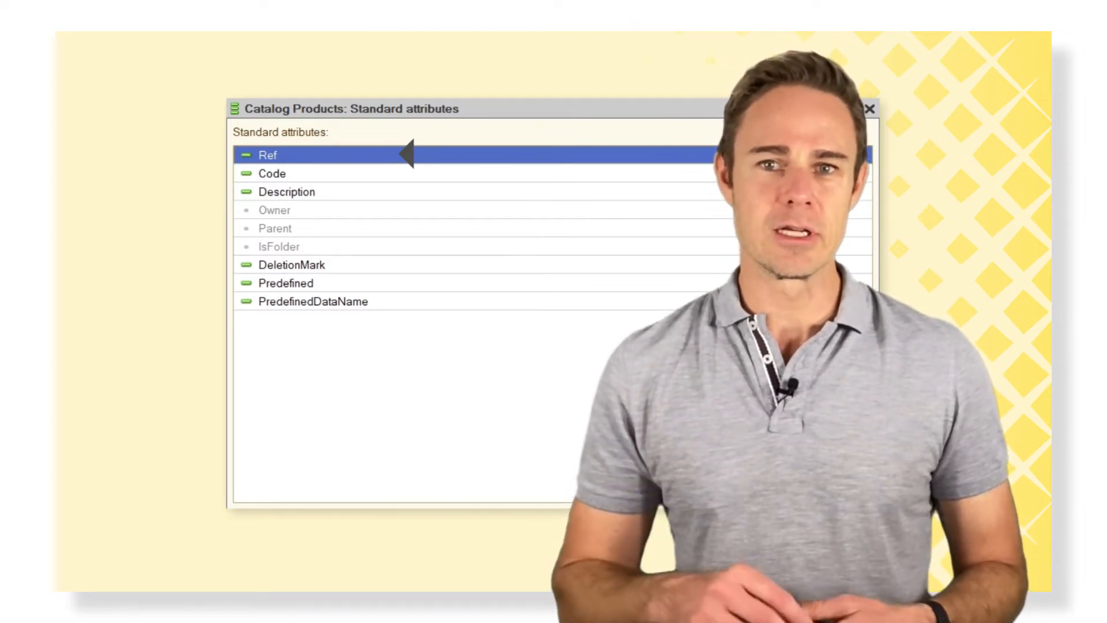
{"action": "mouse_move", "coordinate": [405, 172]}
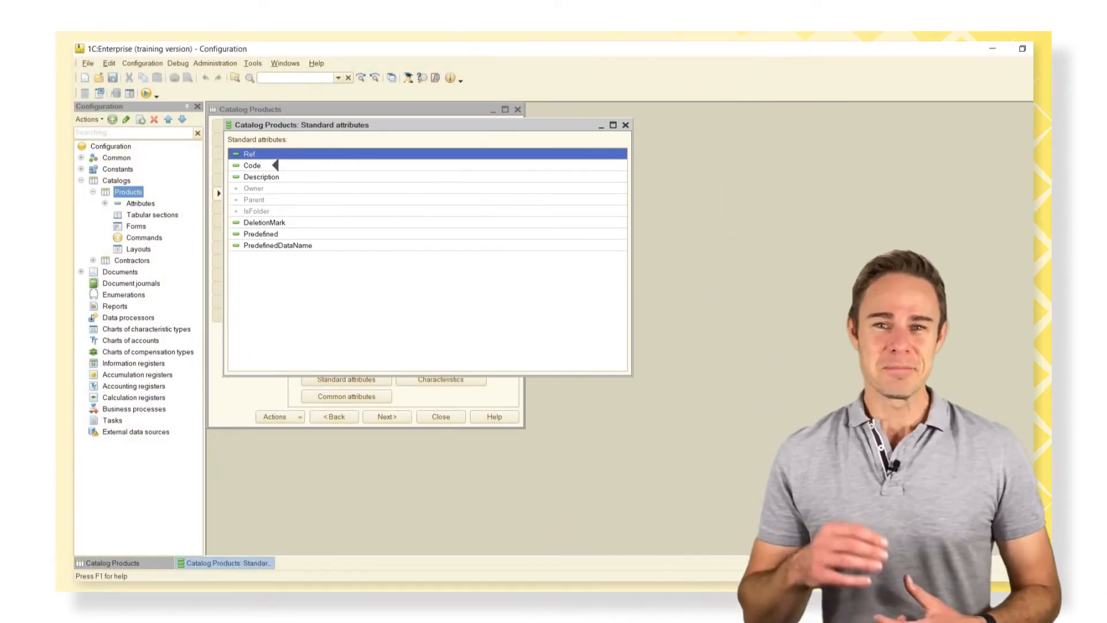
{"action": "double_click", "coordinate": [252, 165]}
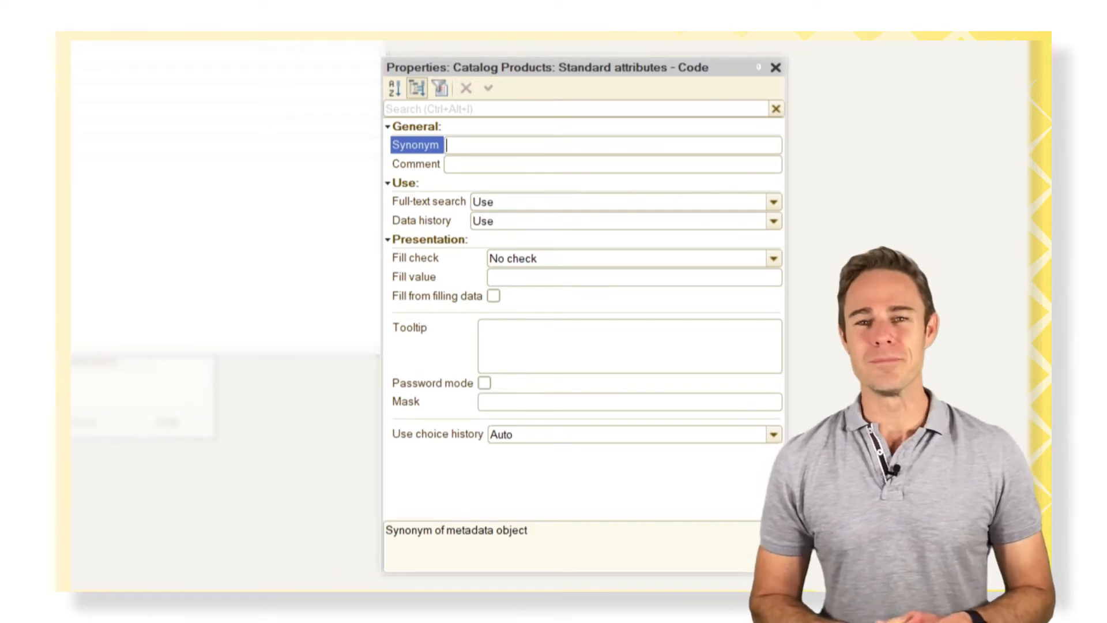
Step: Inspect the empty Synonym field of the Code standard attribute
{"action": "left_click", "coordinate": [775, 67]}
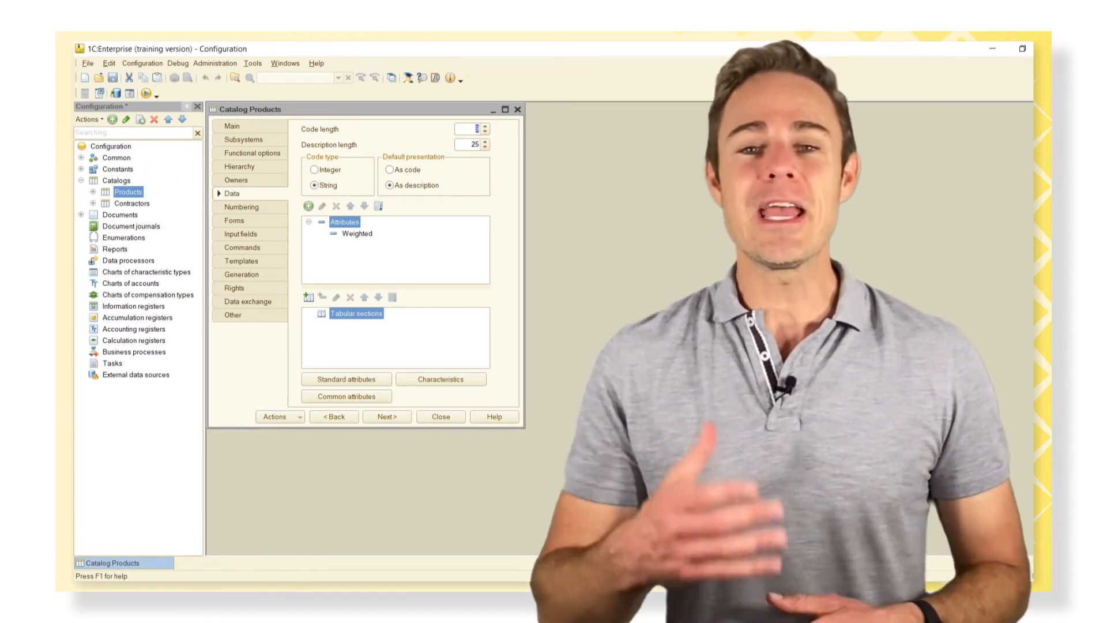
Step: Create a common attribute Country and list the Products catalog's common attributes
{"action": "left_click", "coordinate": [82, 158]}
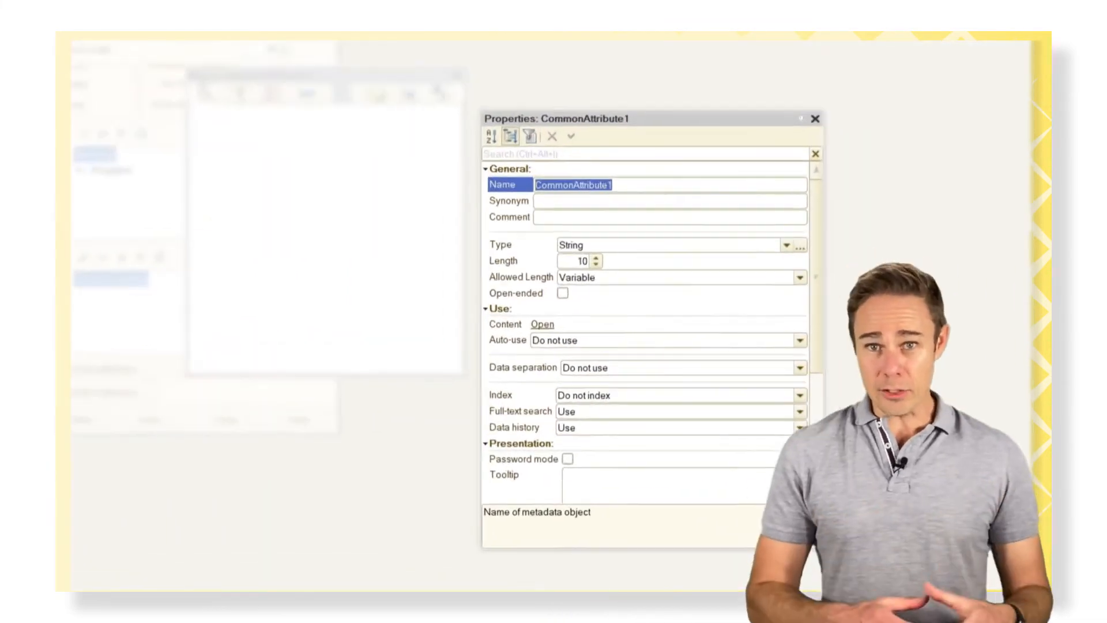
{"action": "type", "text": "Country"}
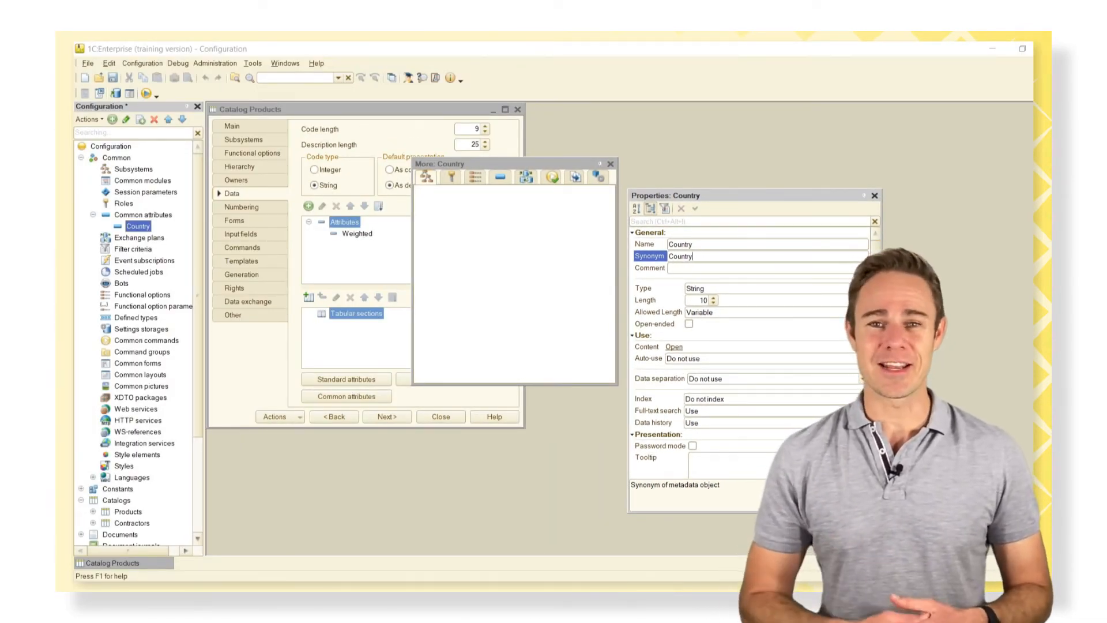
{"action": "left_click", "coordinate": [609, 163]}
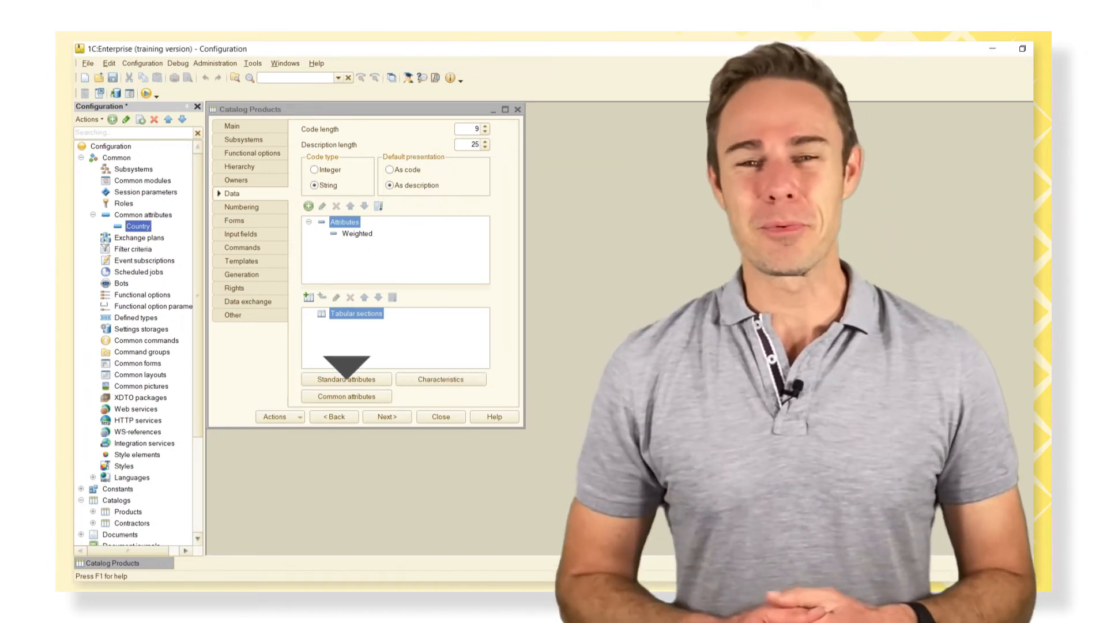
{"action": "left_click", "coordinate": [345, 395]}
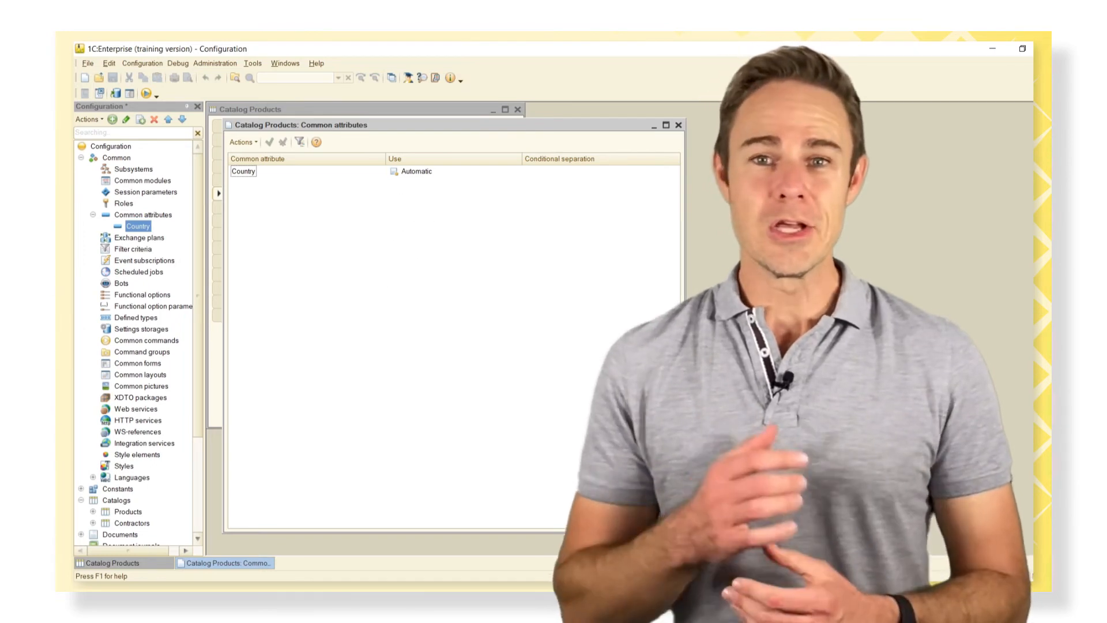
Step: Set Country's use in Products to Use, then move to the Contractors catalog
{"action": "left_click", "coordinate": [417, 170]}
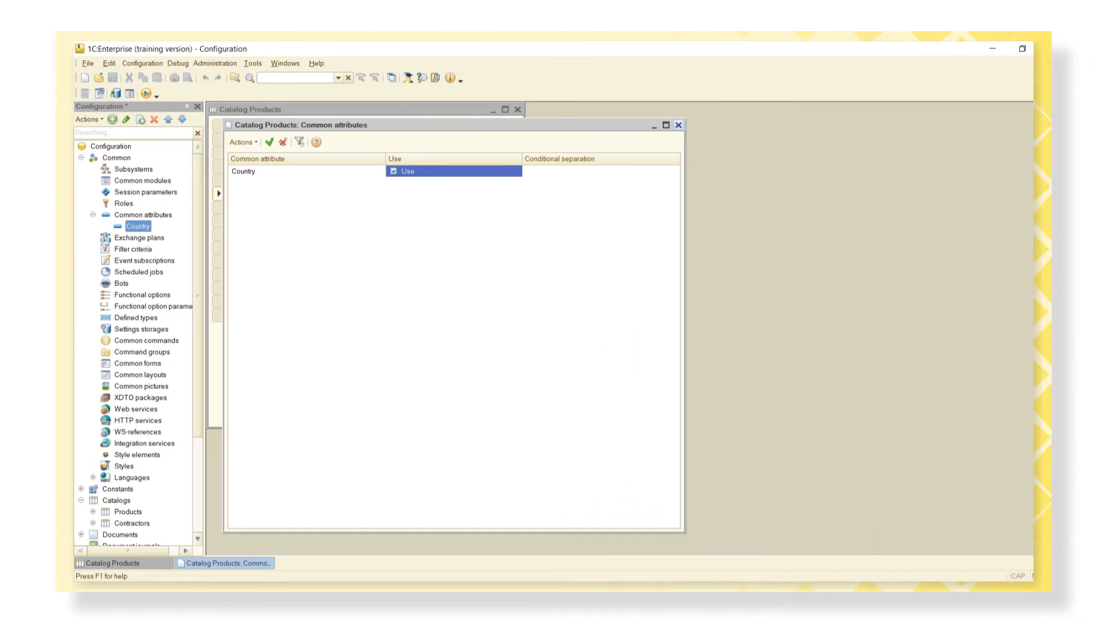
{"action": "double_click", "coordinate": [131, 523]}
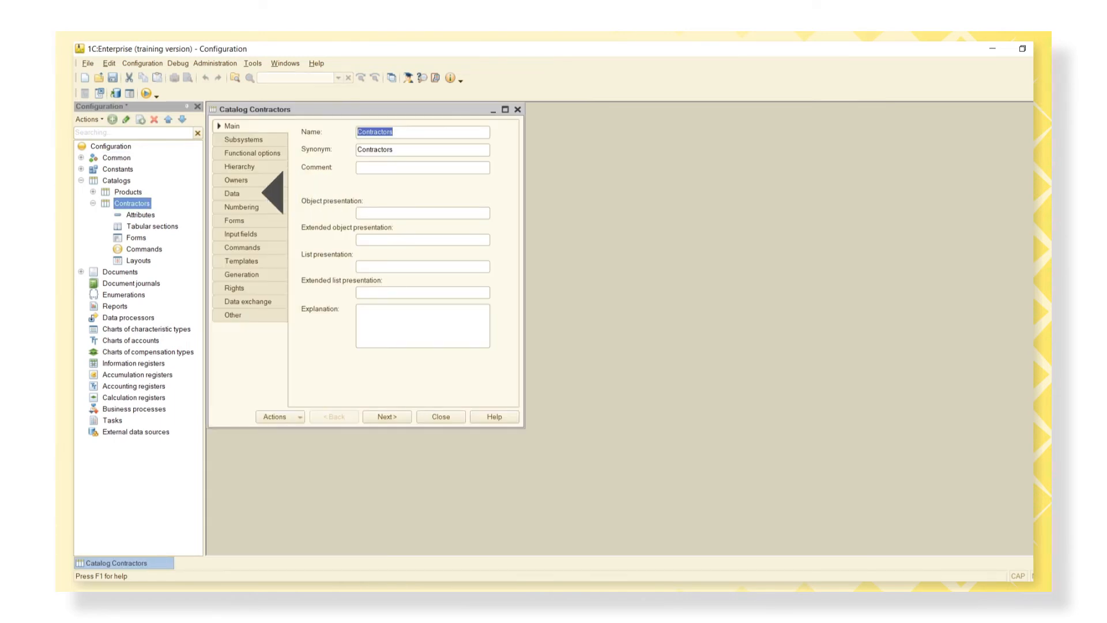
Step: Set Country's use to Use in the Contractors catalog's common attributes and close the catalog
{"action": "left_click", "coordinate": [231, 192]}
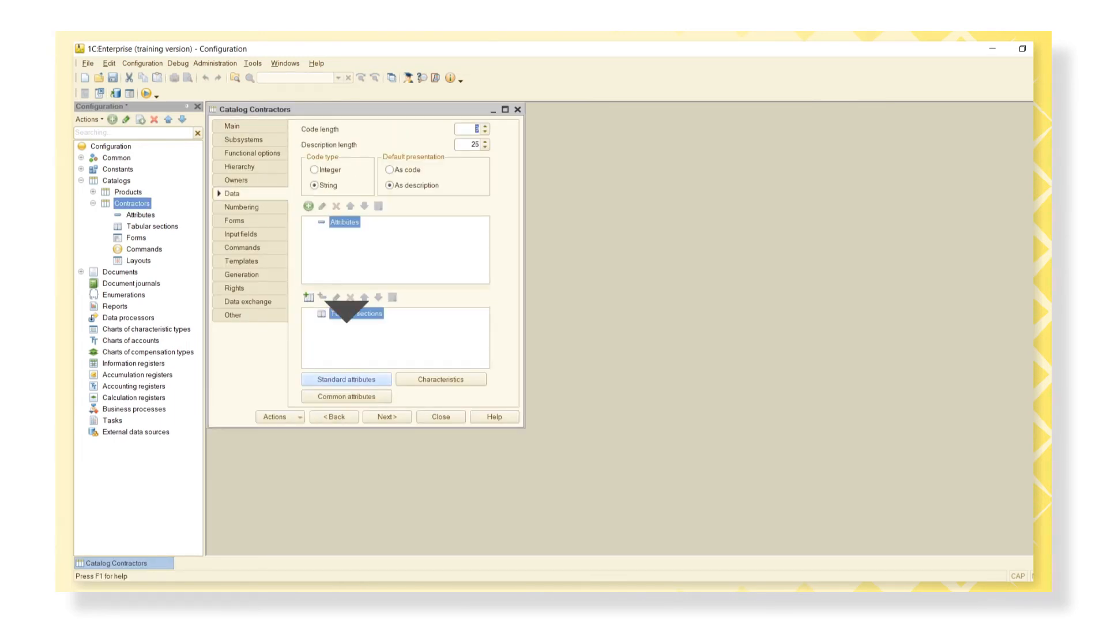
{"action": "left_click", "coordinate": [344, 395]}
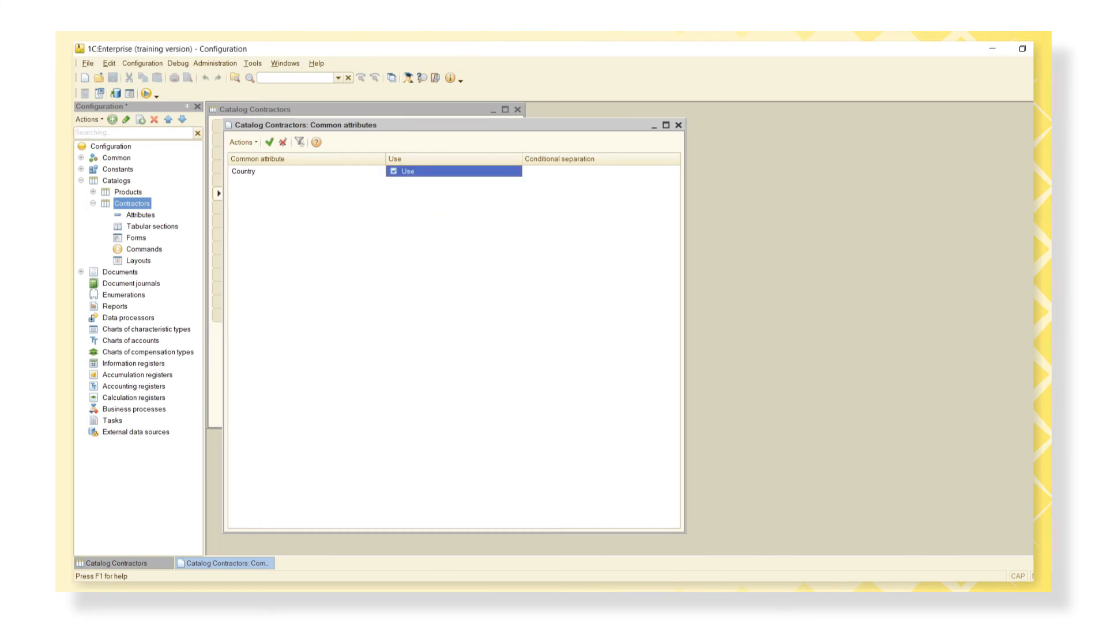
{"action": "mouse_move", "coordinate": [678, 124]}
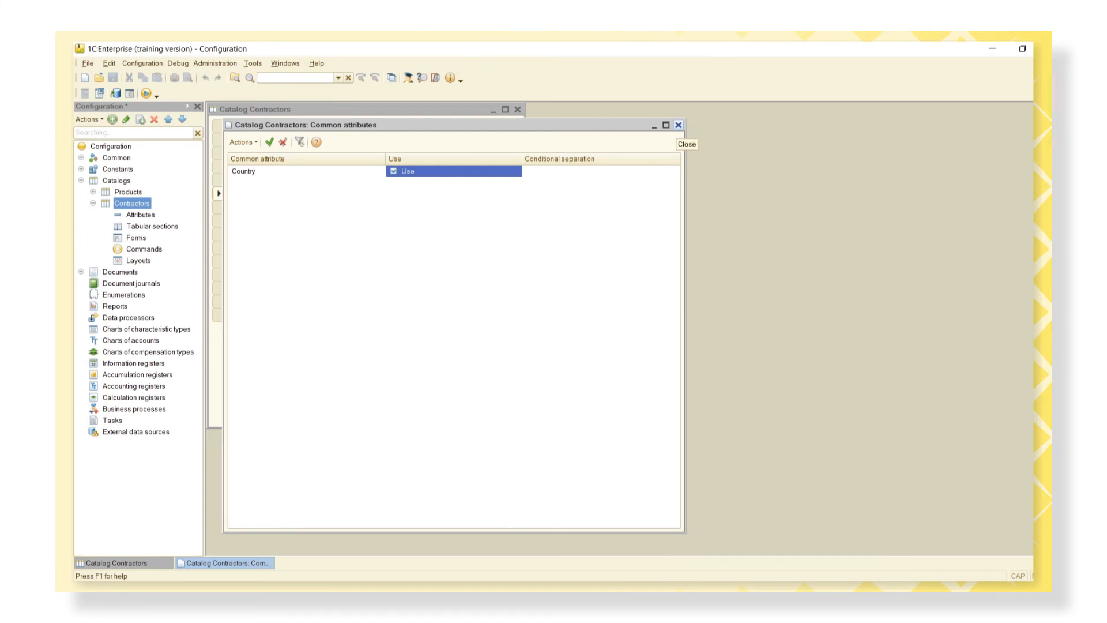
{"action": "left_click", "coordinate": [683, 144]}
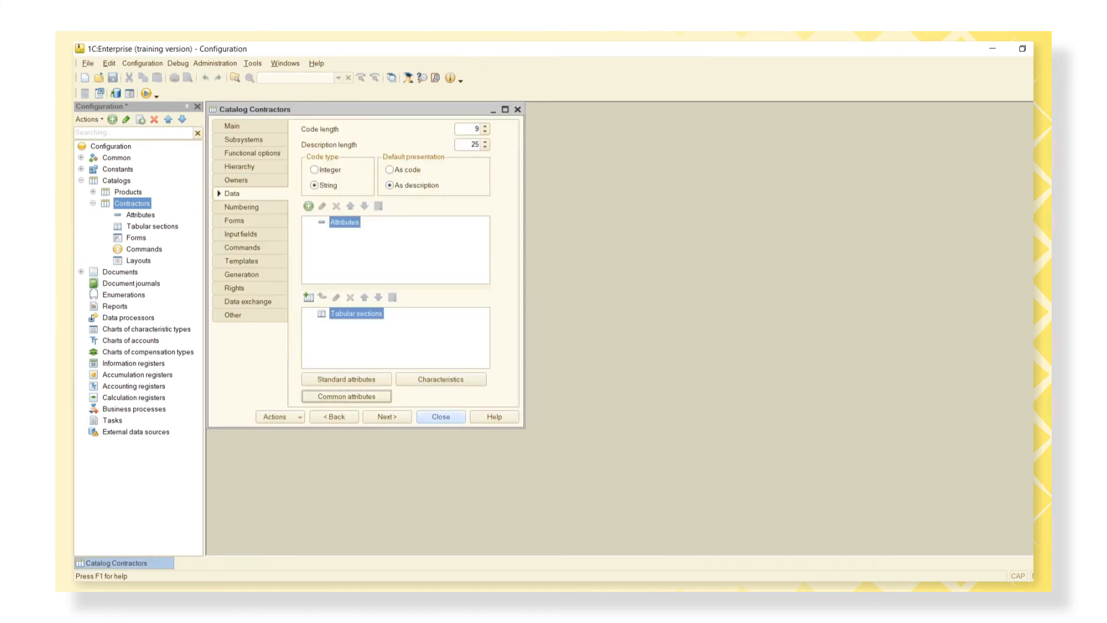
{"action": "left_click", "coordinate": [145, 93]}
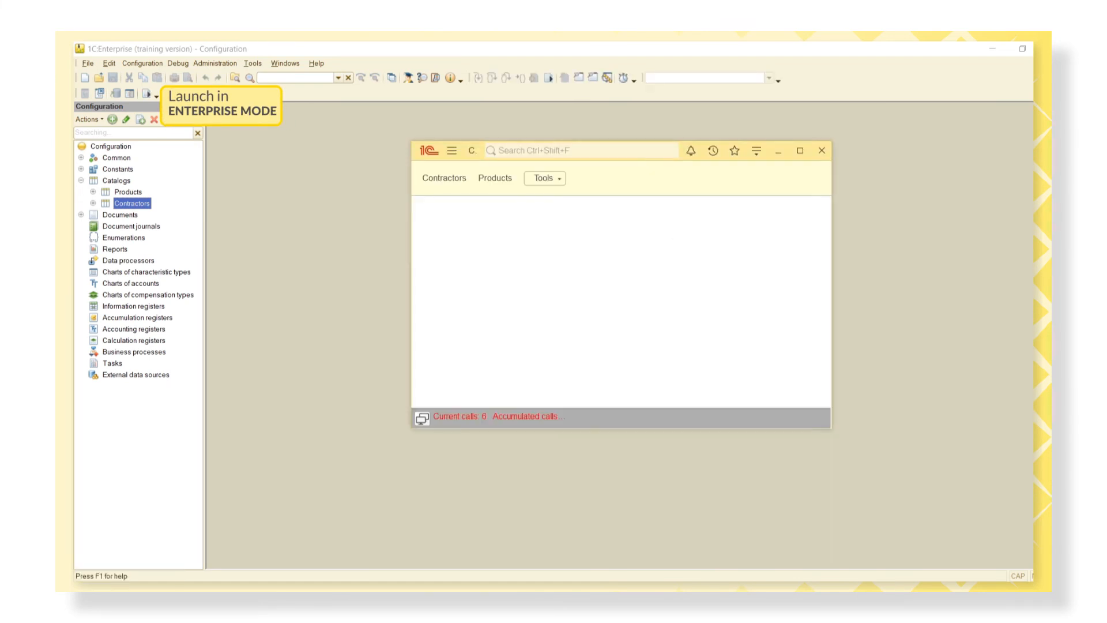
Step: View the Super Videocard product's new Country field in Enterprise mode
{"action": "left_click", "coordinate": [495, 178]}
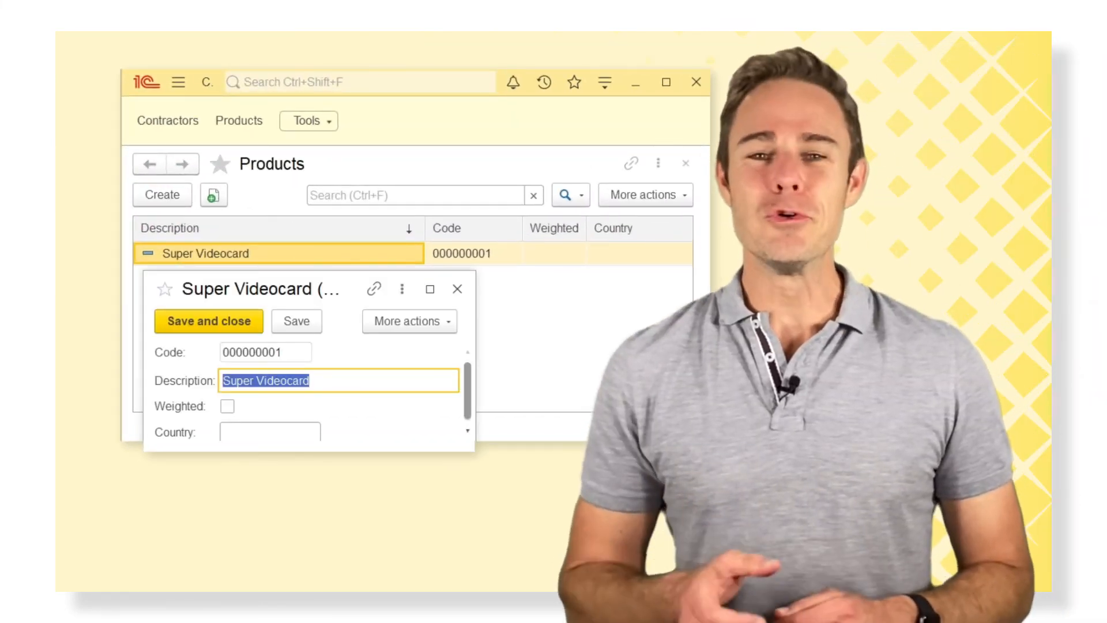
{"action": "left_click", "coordinate": [269, 430]}
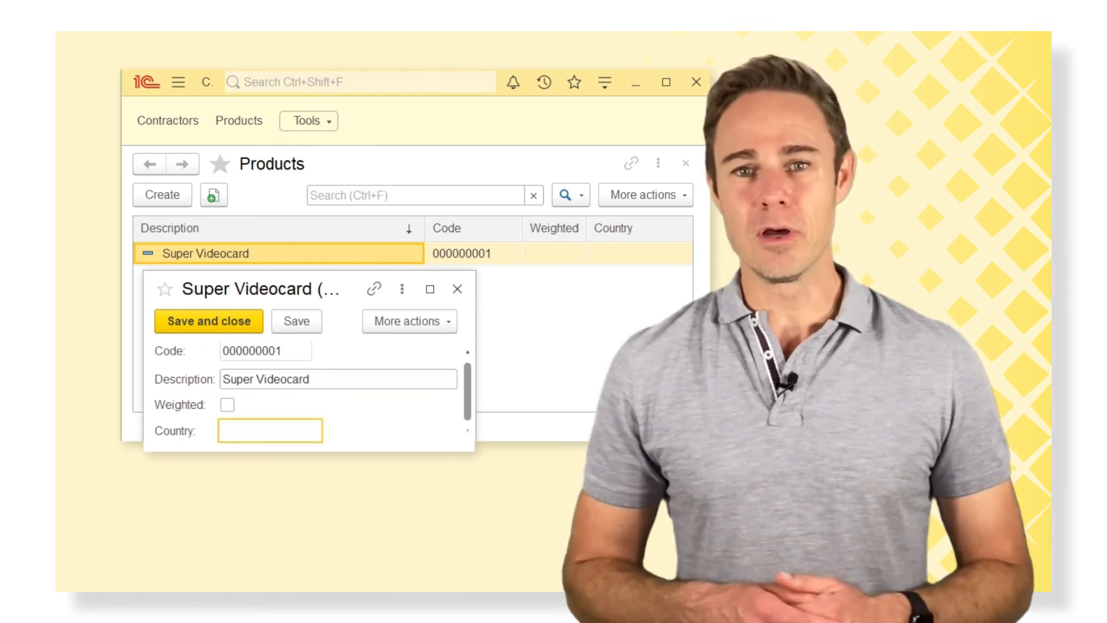